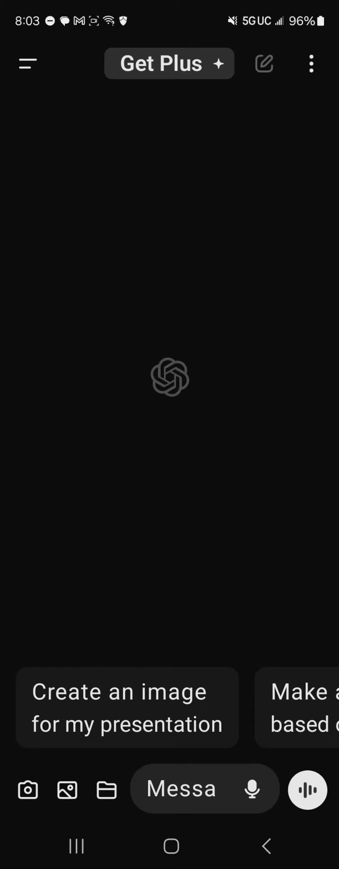
Start a ChatGPT voice conversation using the waveform button beside the message box
{"action": "left_click", "coordinate": [307, 789]}
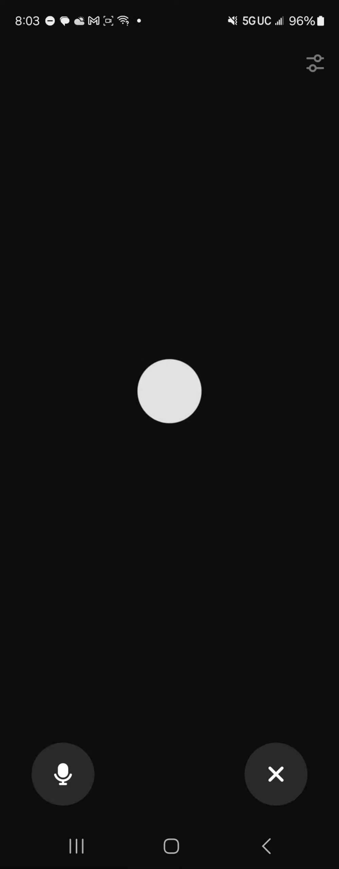